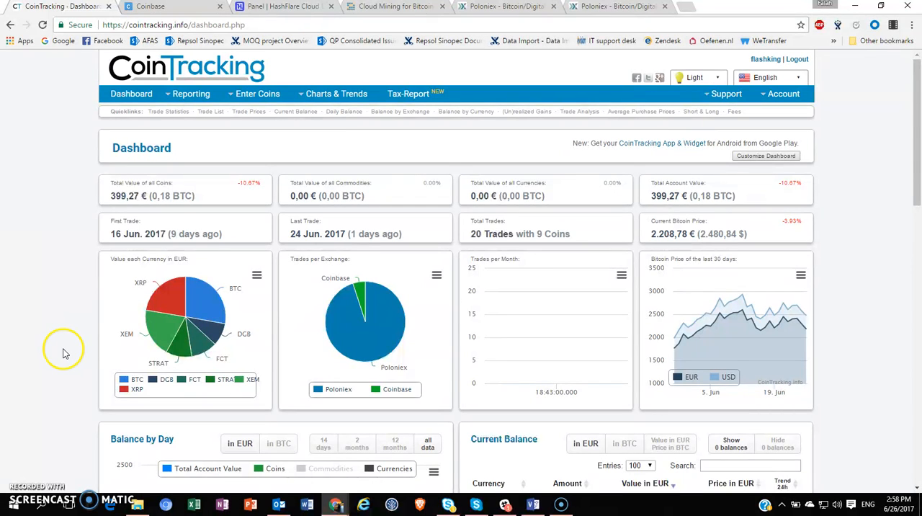
- Browse the Poloniex API keys page with API access enabled
scroll(down, 3)
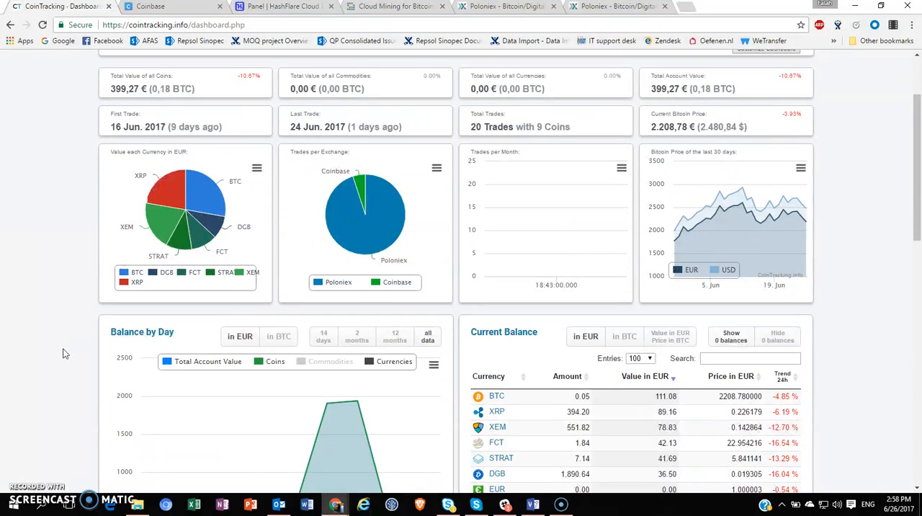
scroll(down, 3)
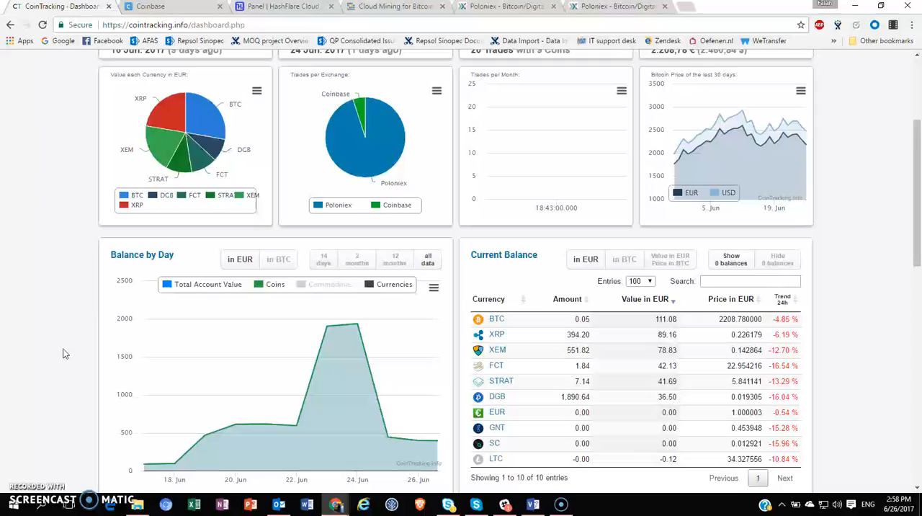
scroll(down, 3)
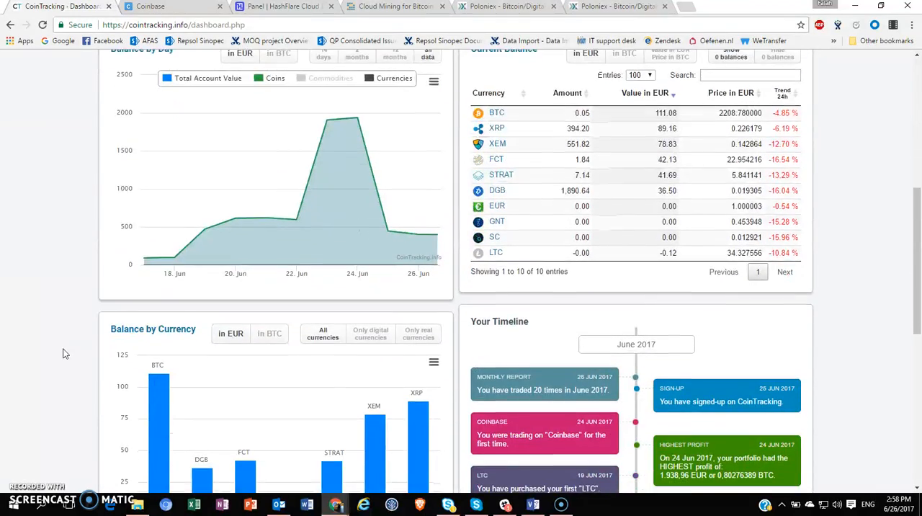
scroll(down, 3)
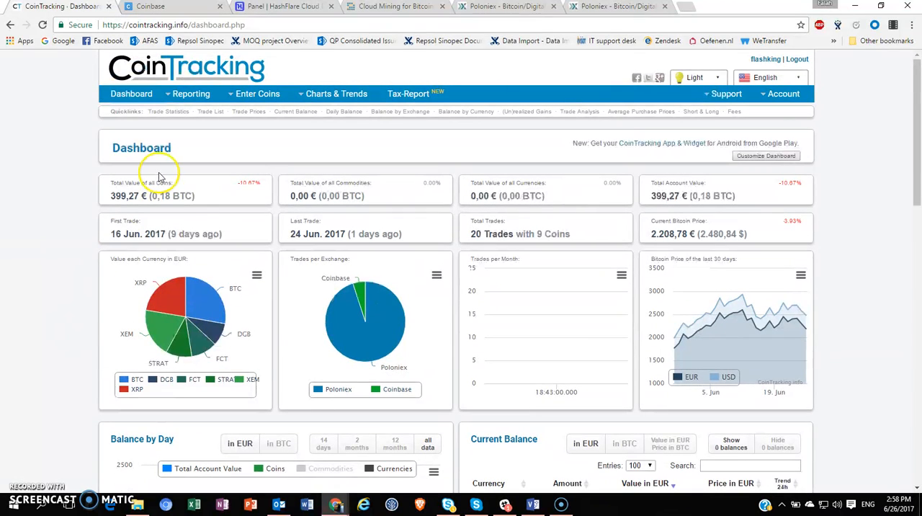
mouse_move(78, 130)
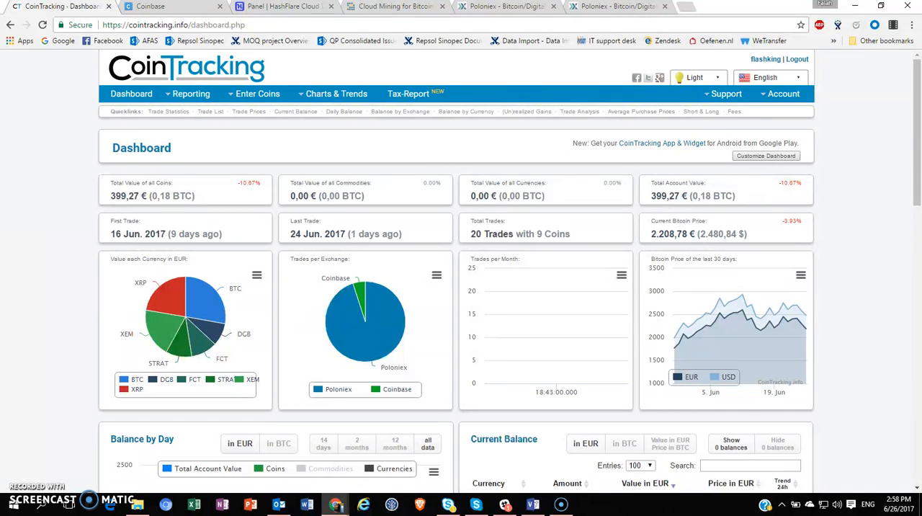
mouse_move(788, 67)
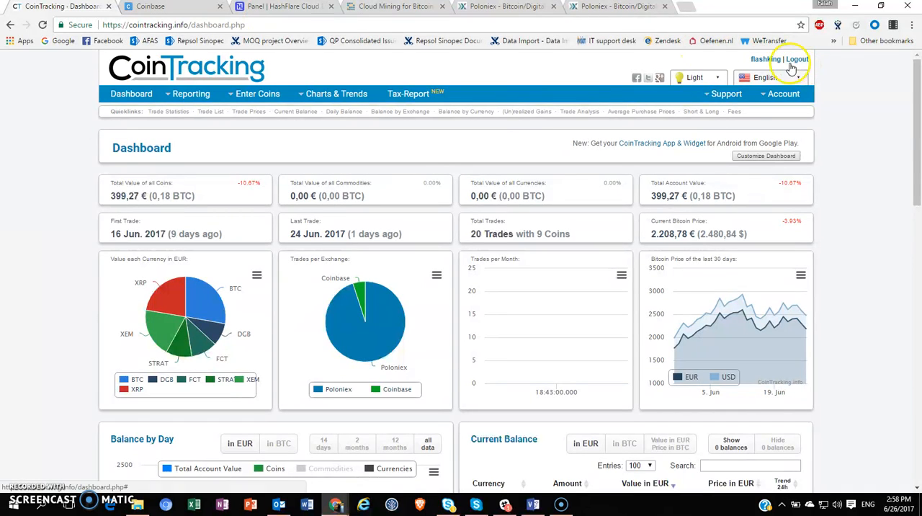
click(724, 94)
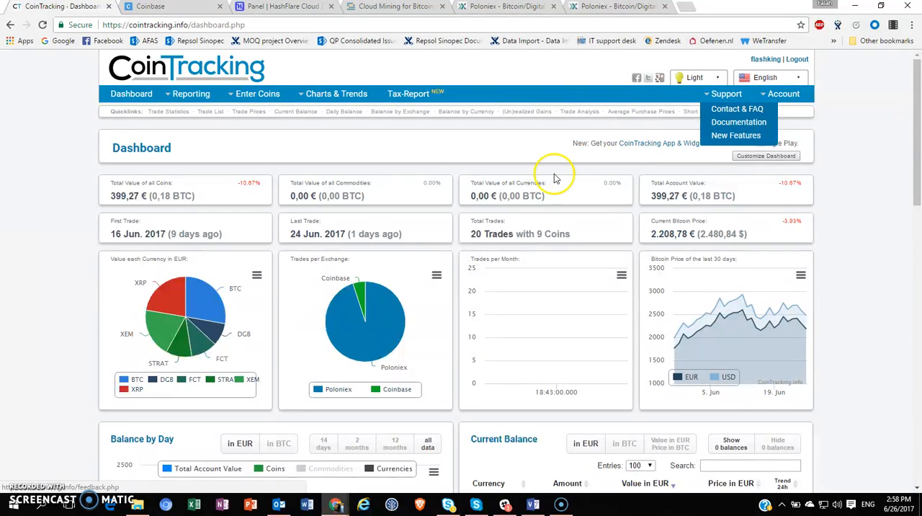
mouse_move(467, 141)
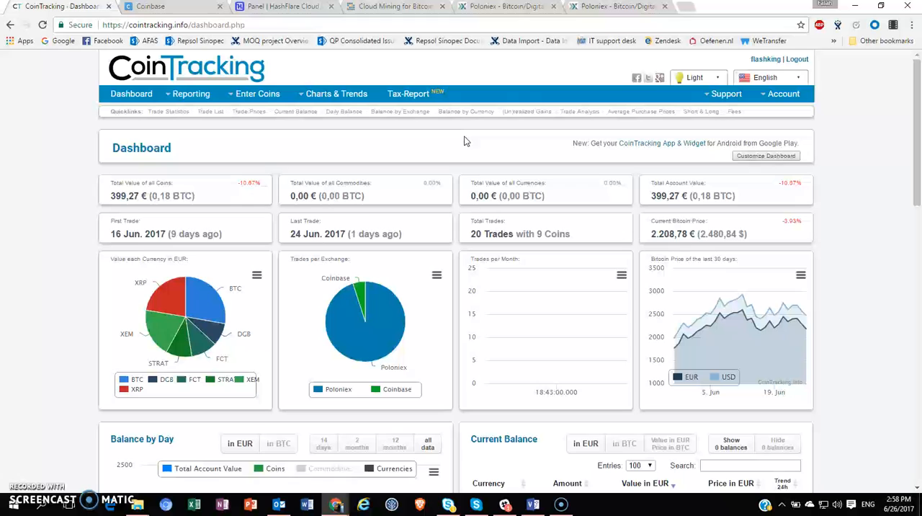
mouse_move(32, 273)
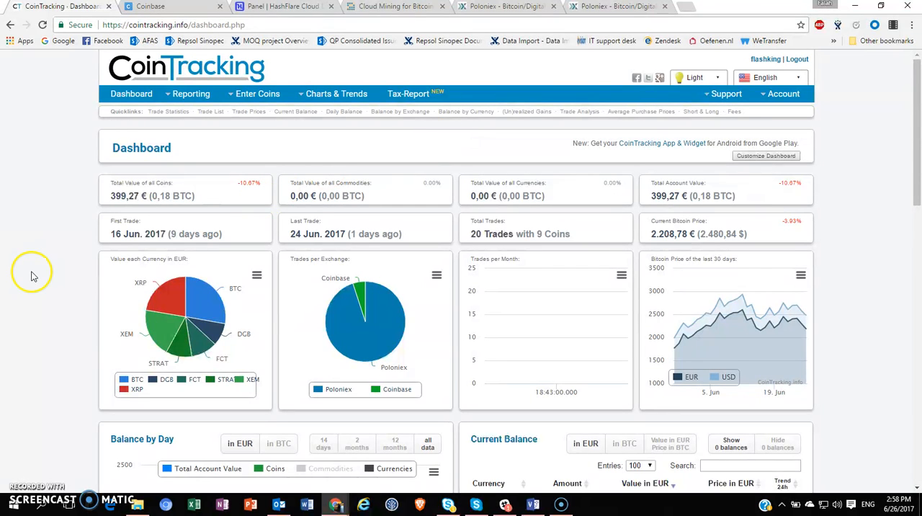
scroll(down, 3)
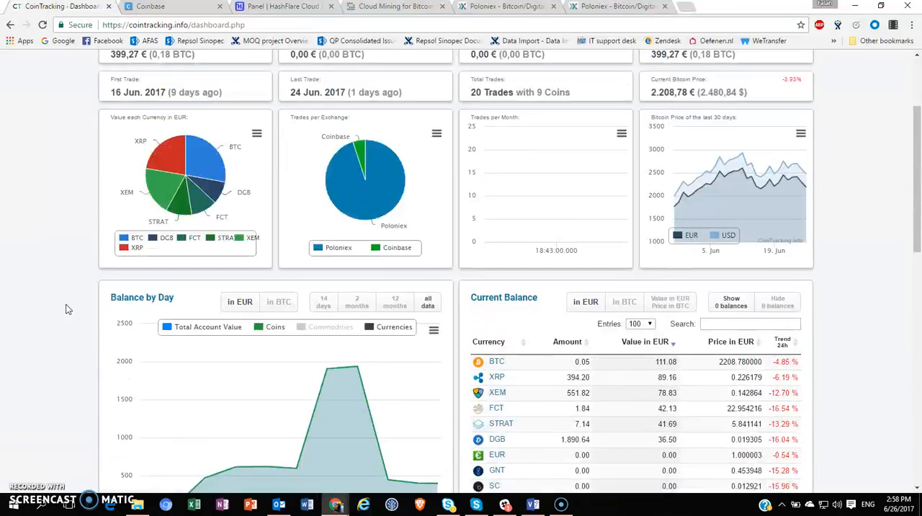
scroll(up, 3)
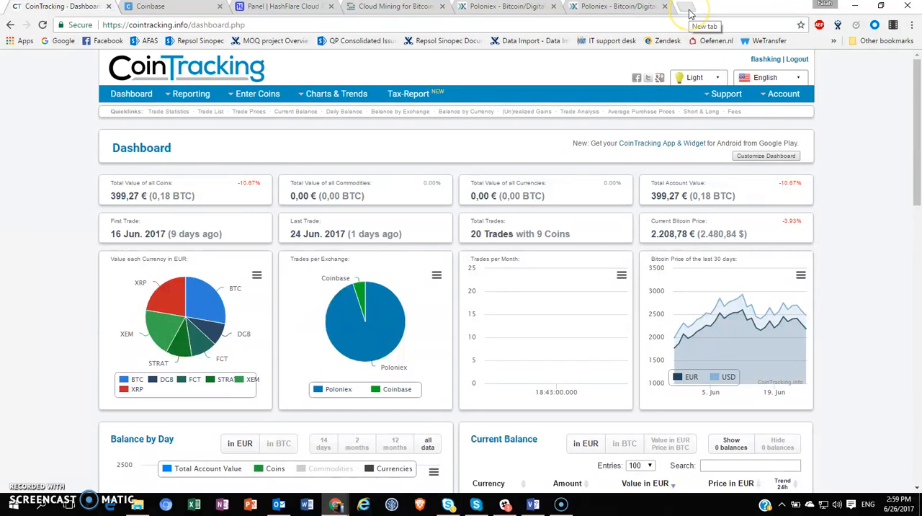
- Search Google for 'cointracking' in a new tab and open the CoinTracking homepage
click(689, 10)
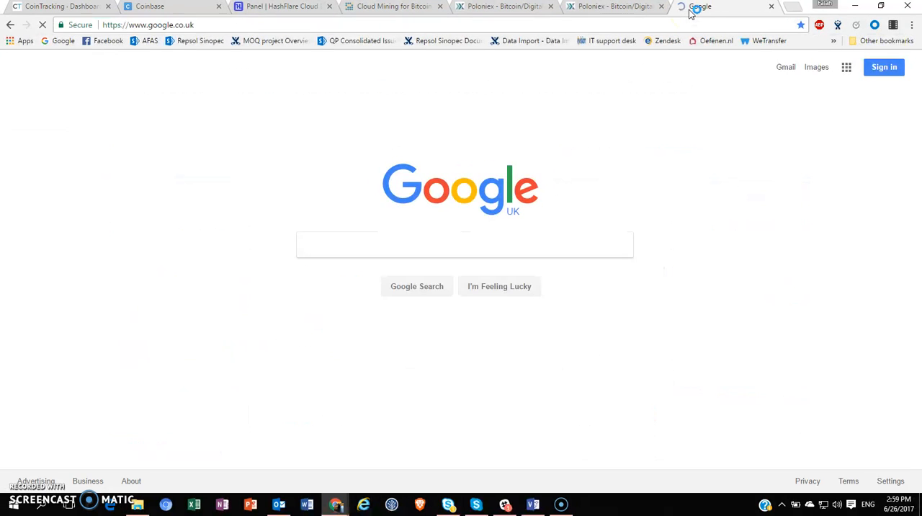
text(cointracking)
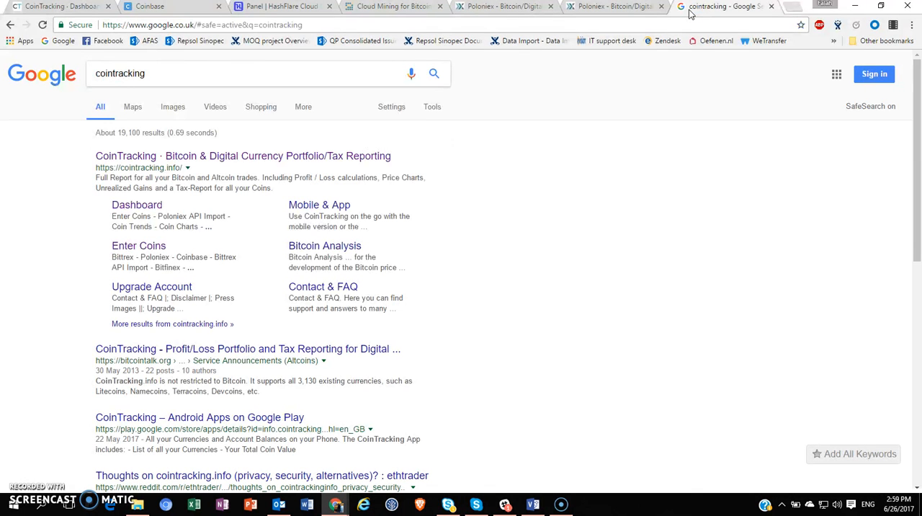
click(242, 156)
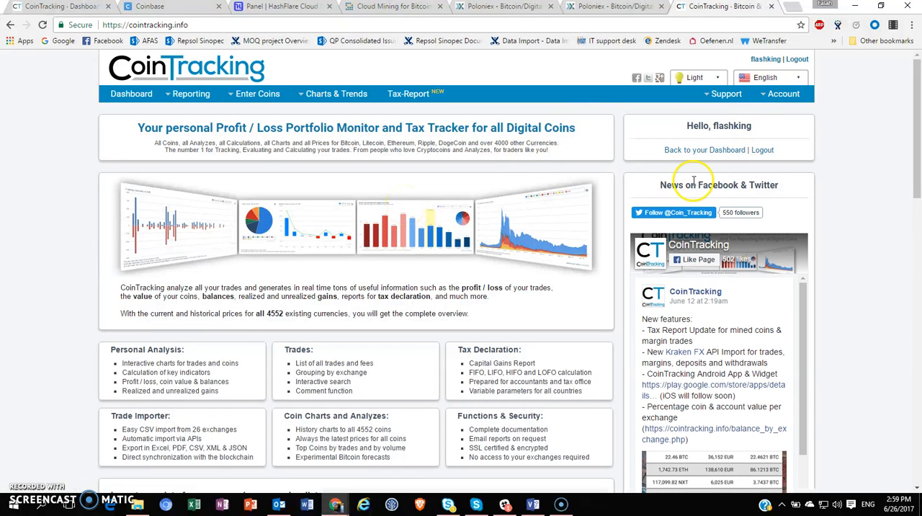
mouse_move(454, 252)
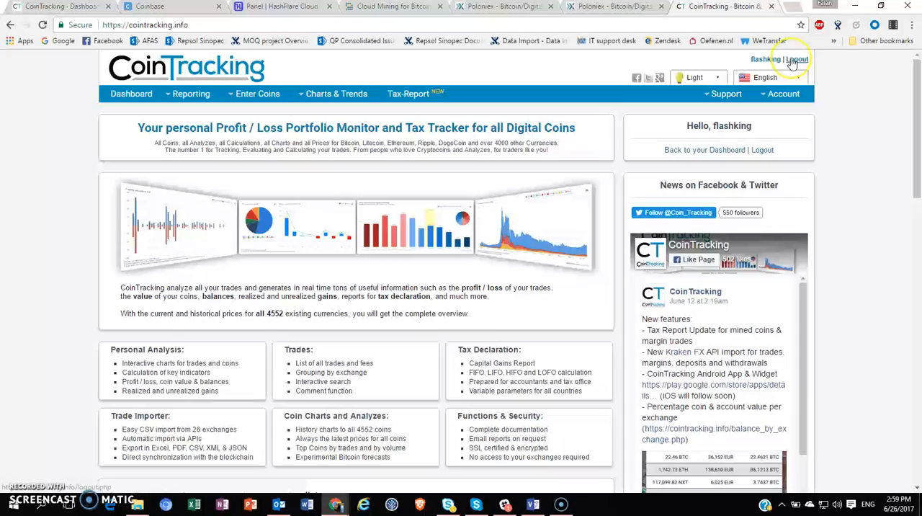
scroll(down, 3)
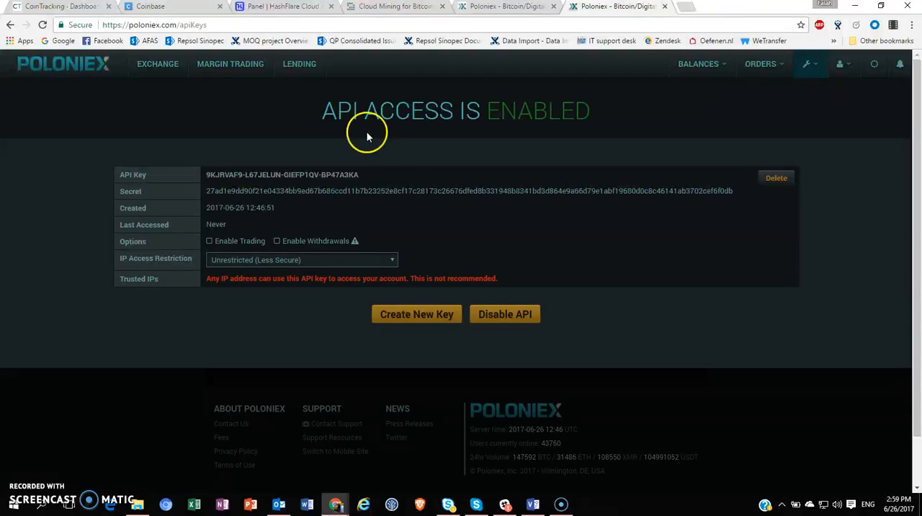
- Return to the CoinTracking dashboard and open Enter Coins > Automatic API Imports
click(50, 11)
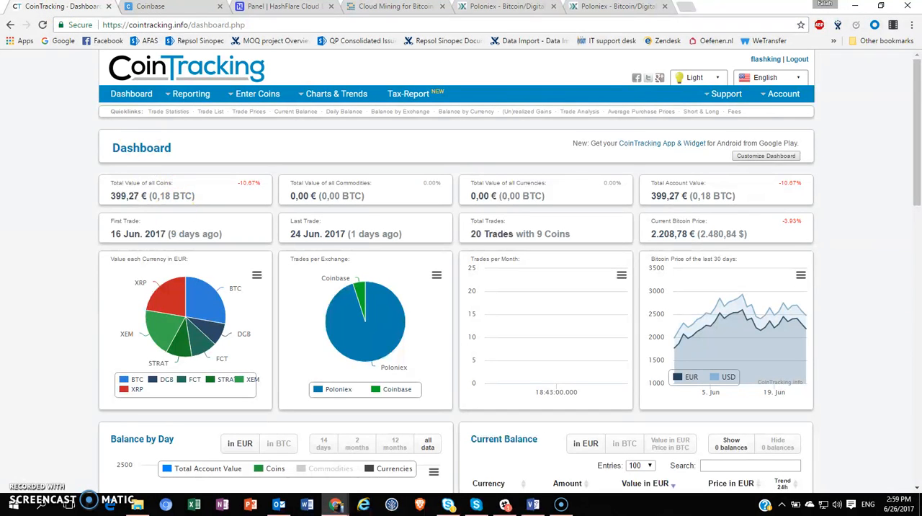
click(191, 93)
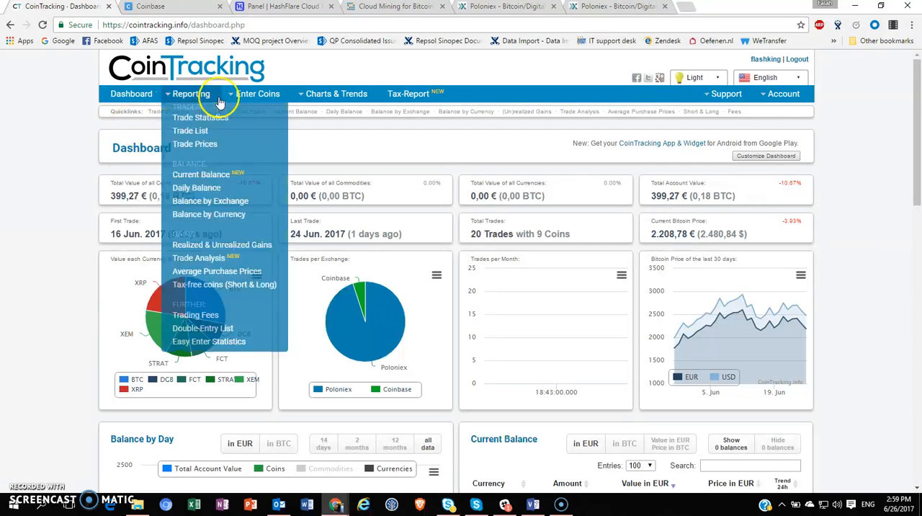
click(258, 94)
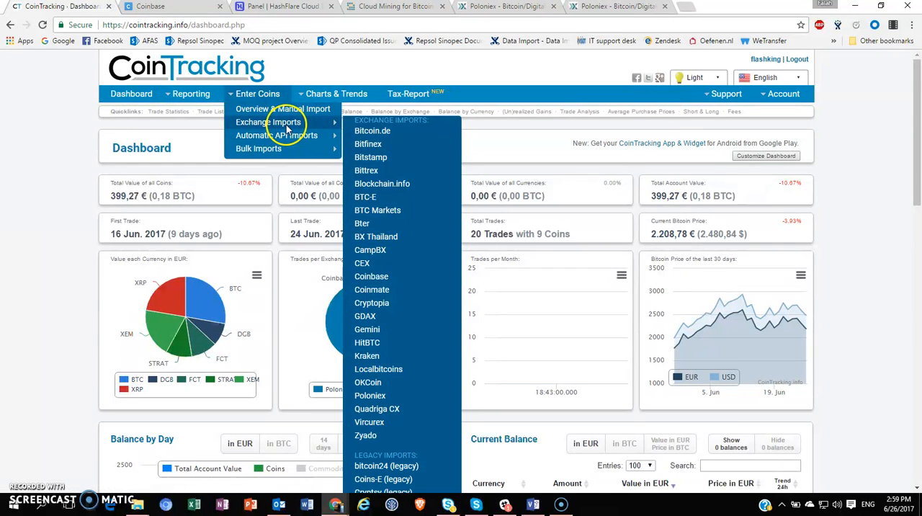
mouse_move(435, 238)
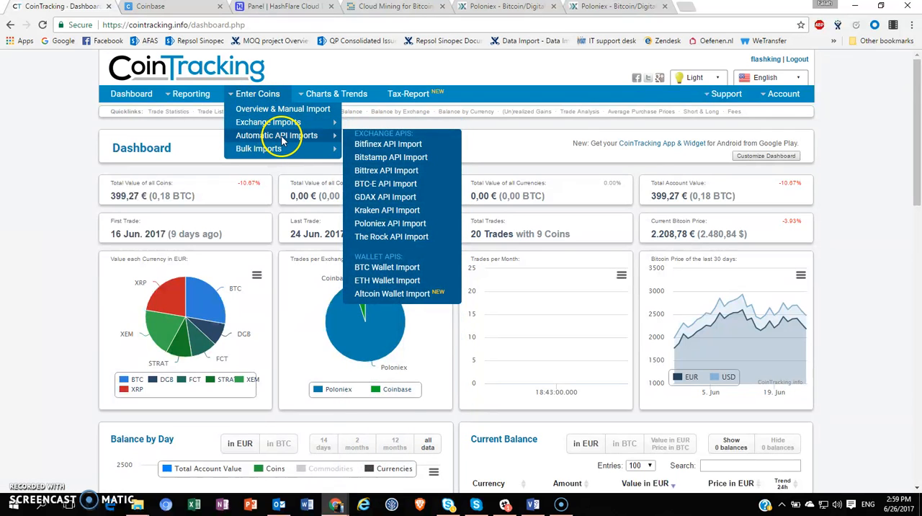
mouse_move(390, 223)
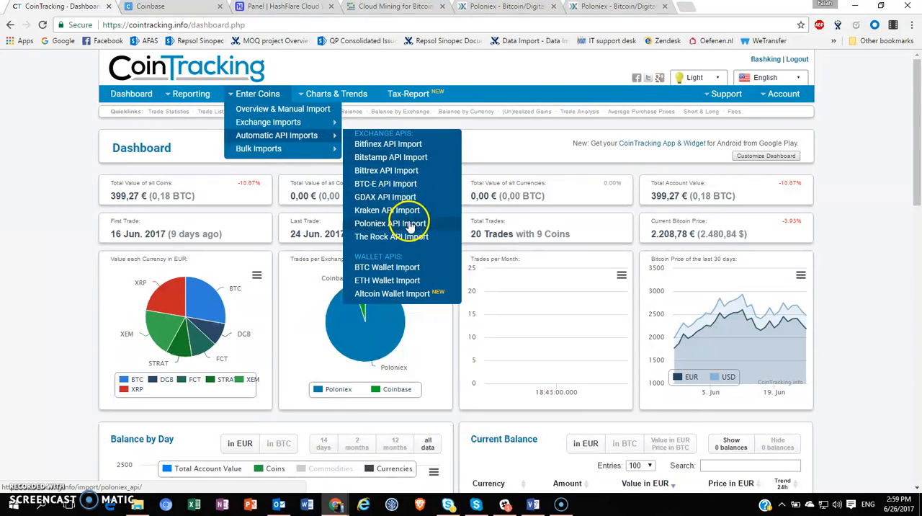
- Open the Poloniex API Import page, review its steps, then follow the poloniex.com/apiKeys link
click(385, 223)
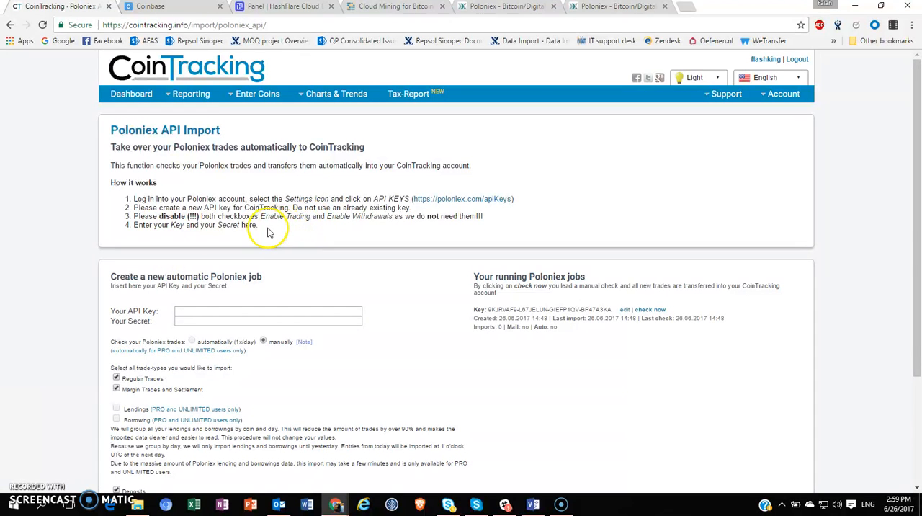
drag(133, 199, 257, 224)
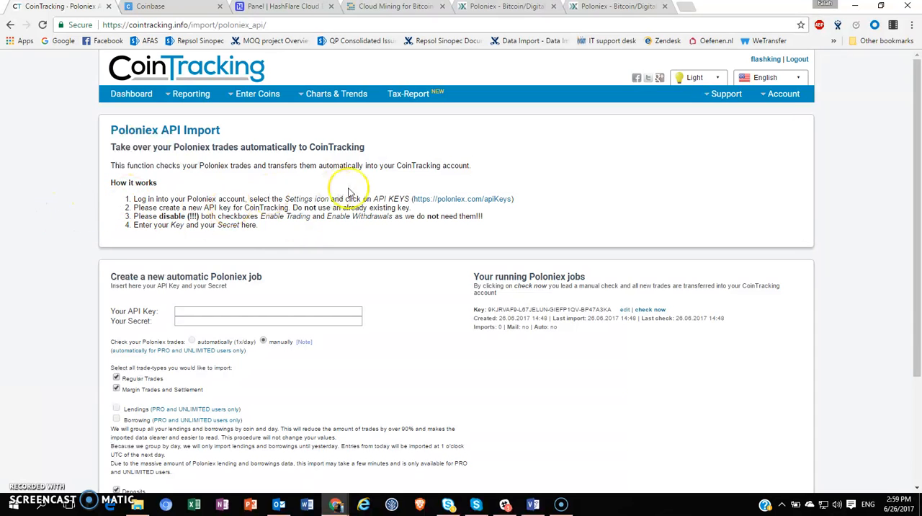
mouse_move(419, 202)
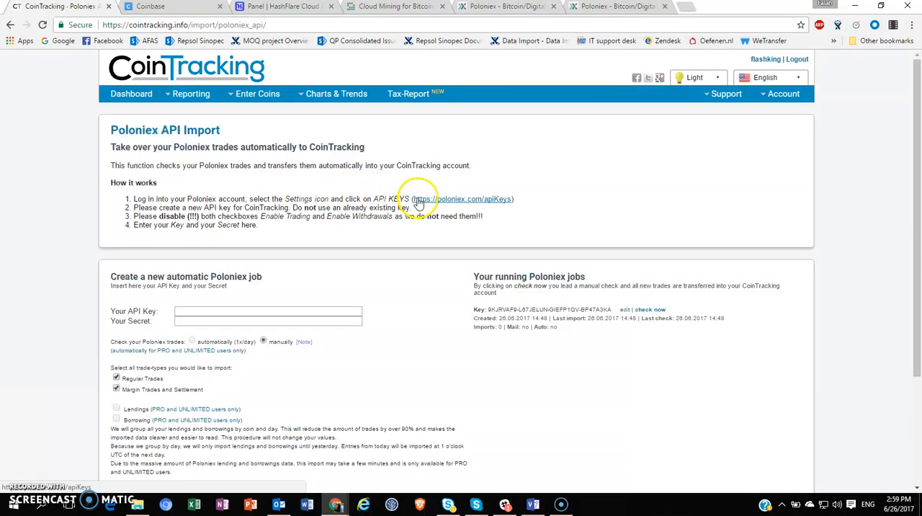
click(609, 6)
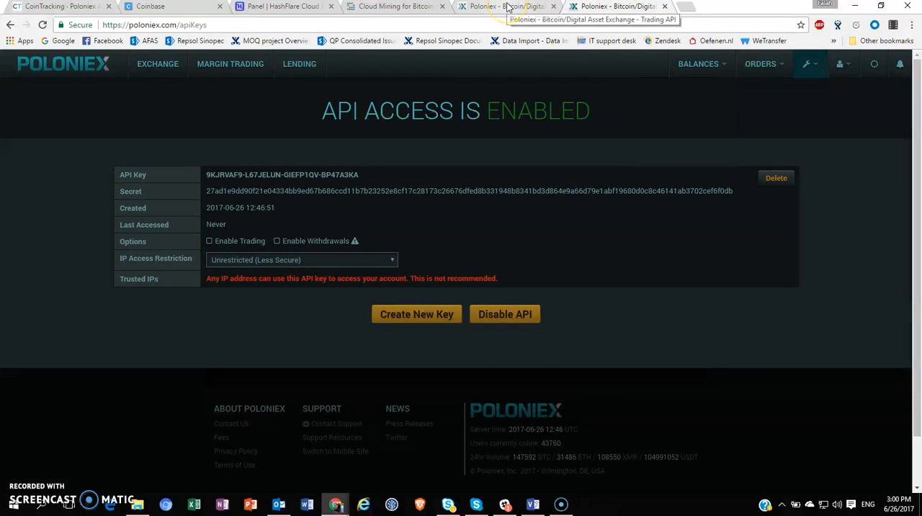
- Switch to the other Poloniex tab, whose API page lists no key
click(817, 63)
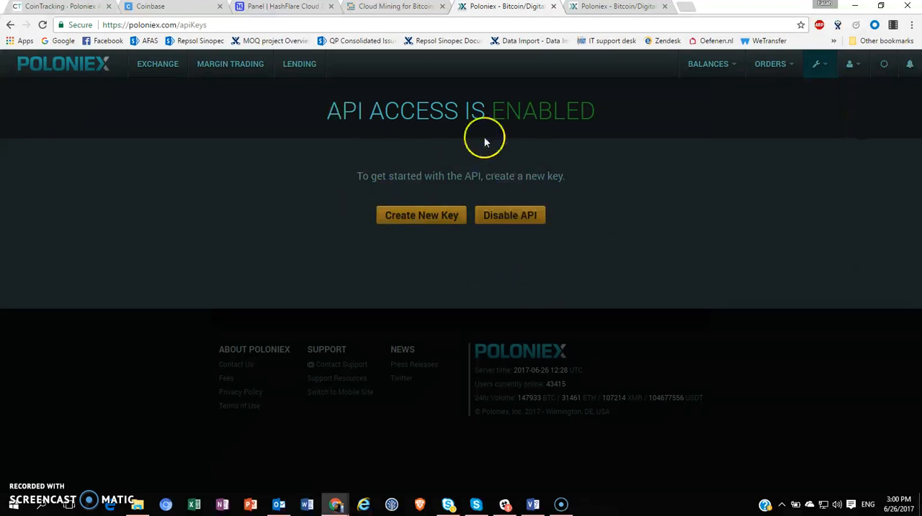
mouse_move(545, 134)
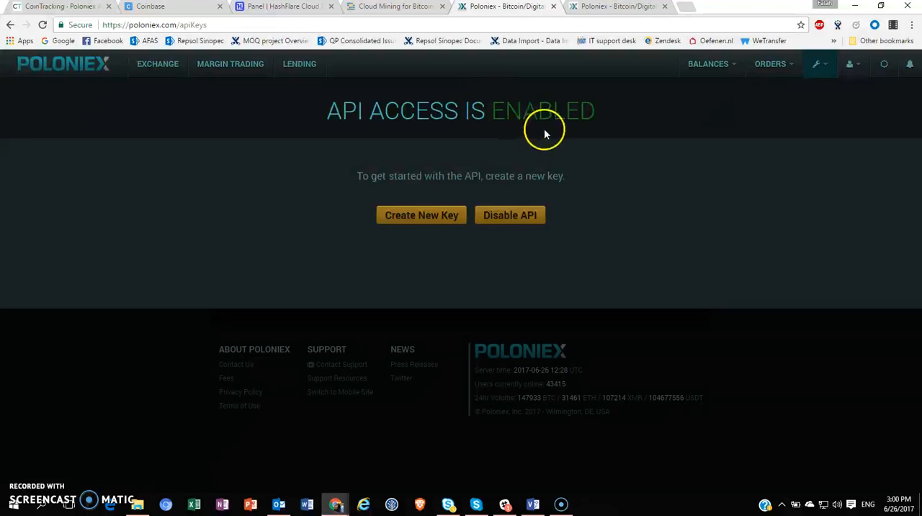
mouse_move(386, 205)
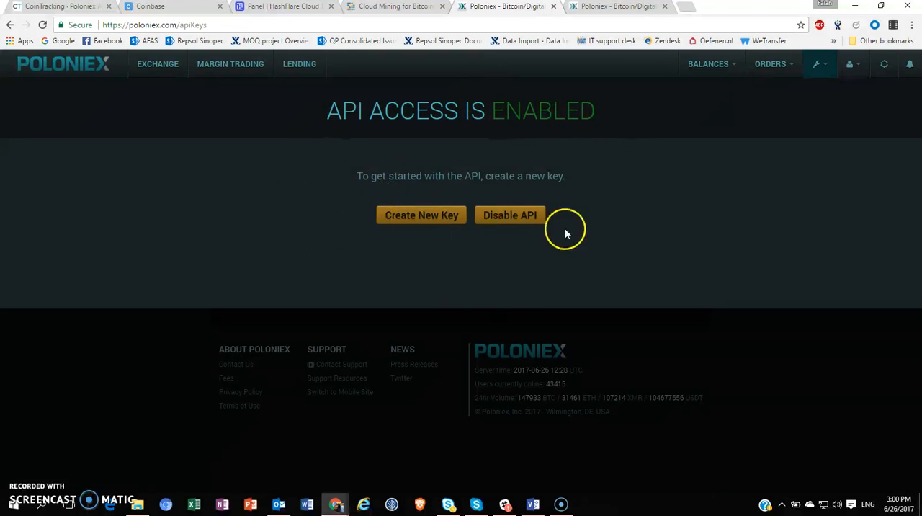
mouse_move(383, 293)
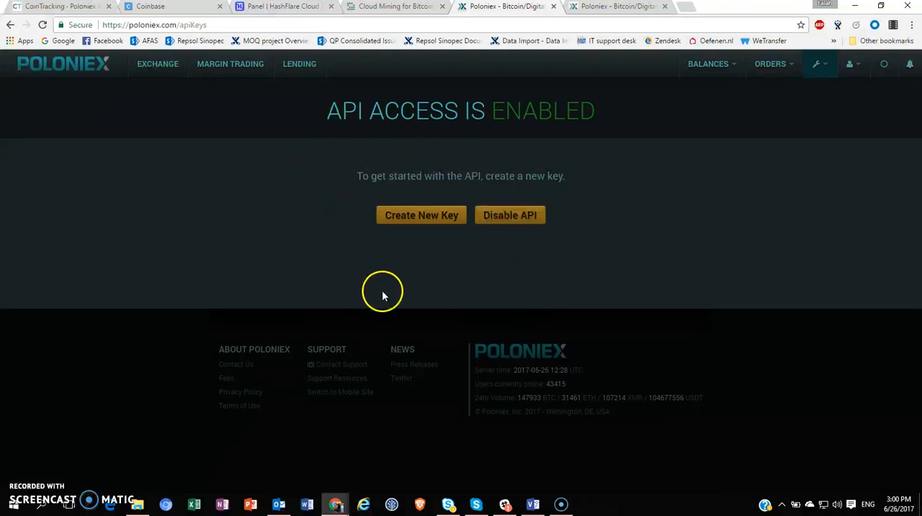
mouse_move(462, 242)
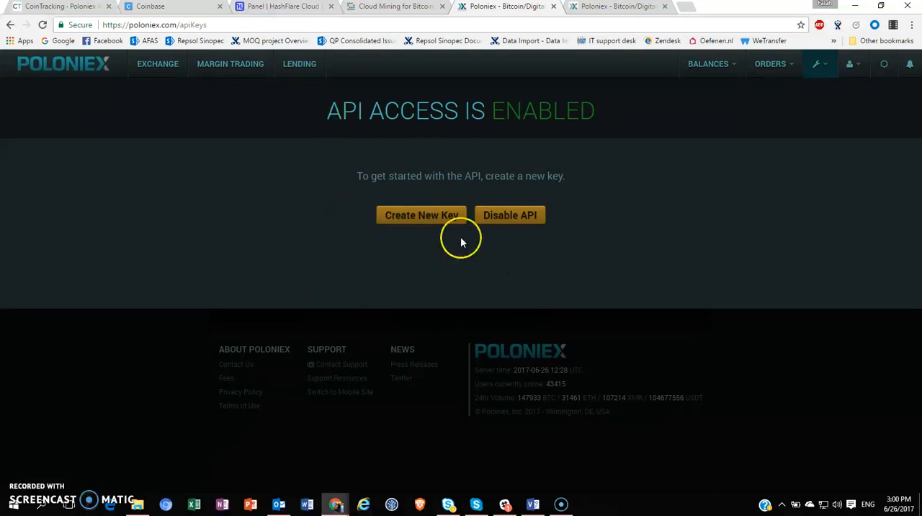
mouse_move(582, 249)
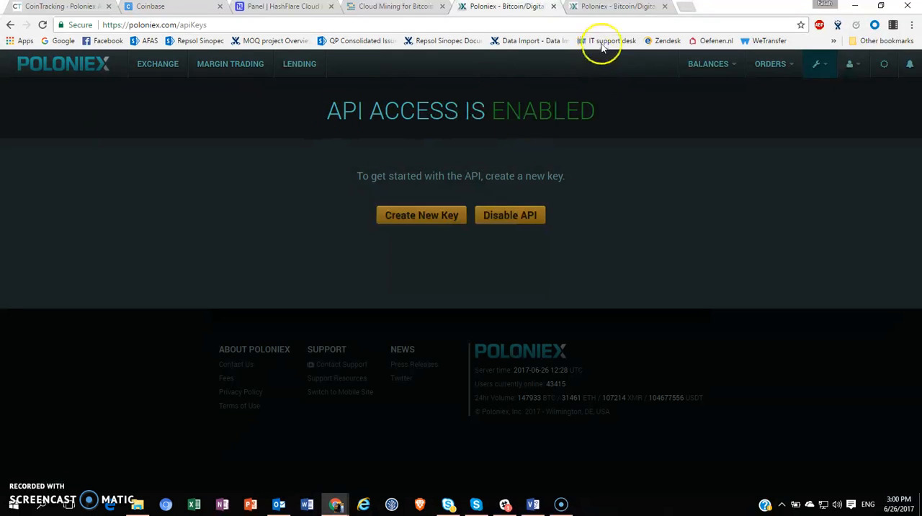
- Create a new Poloniex API key, select it, and return to CoinTracking's import page
click(422, 215)
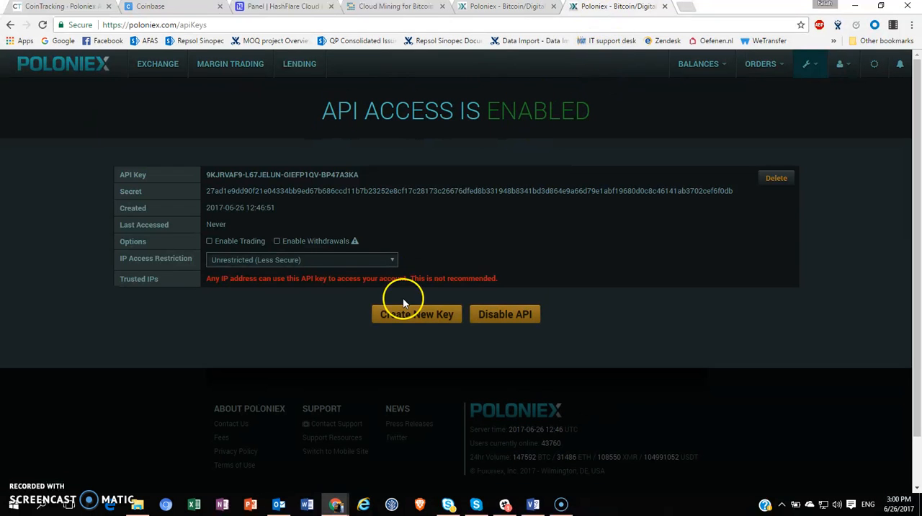
mouse_move(308, 177)
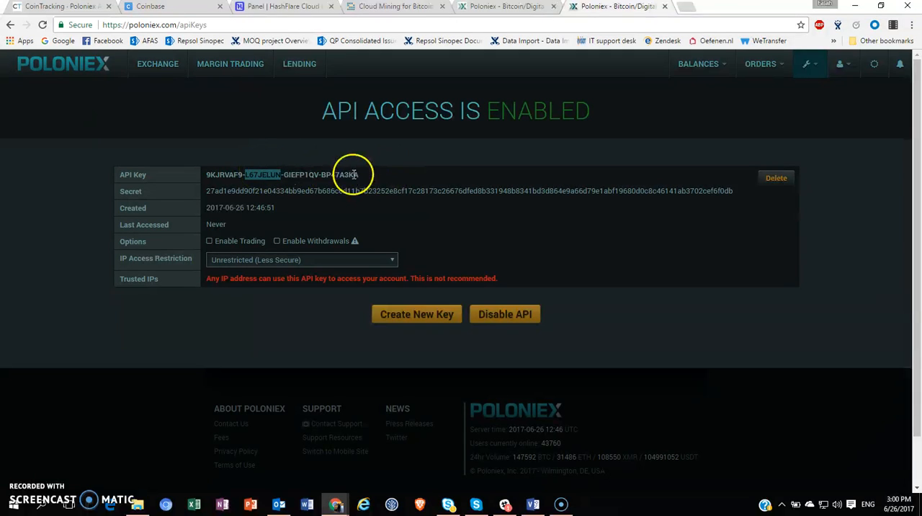
double_click(283, 174)
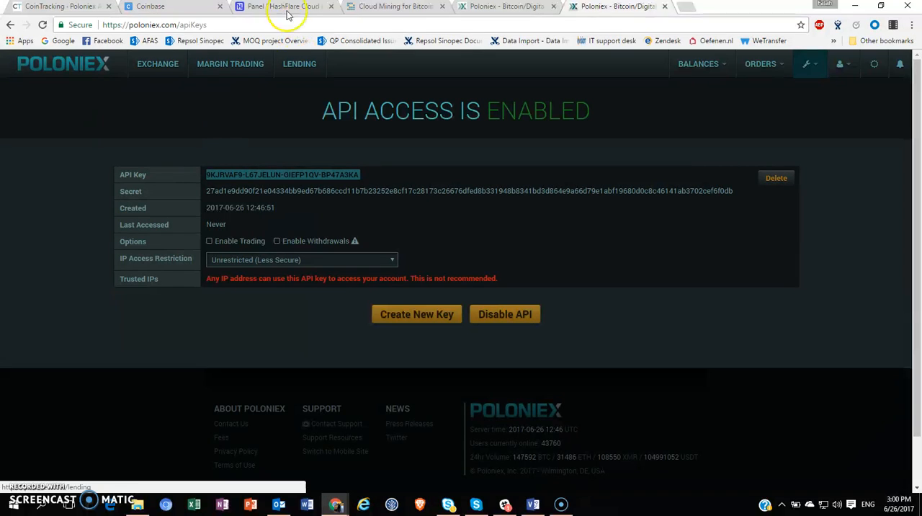
mouse_move(57, 10)
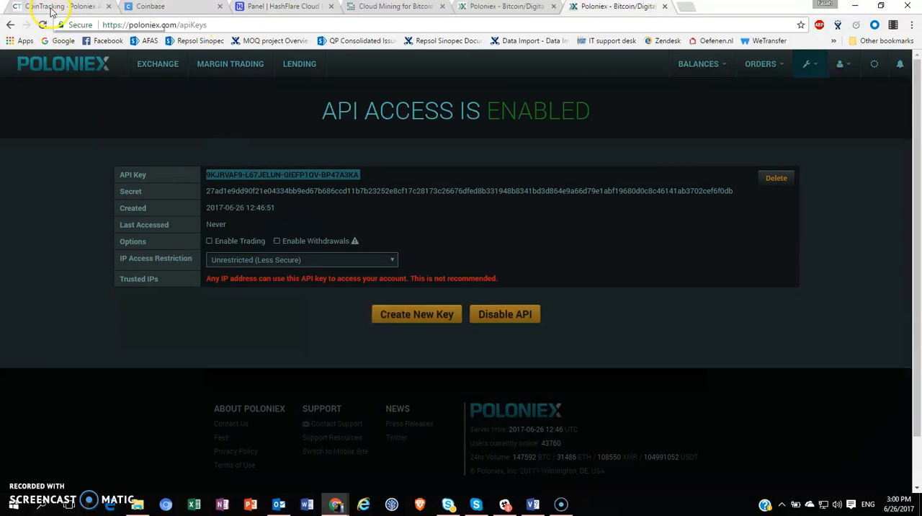
click(51, 12)
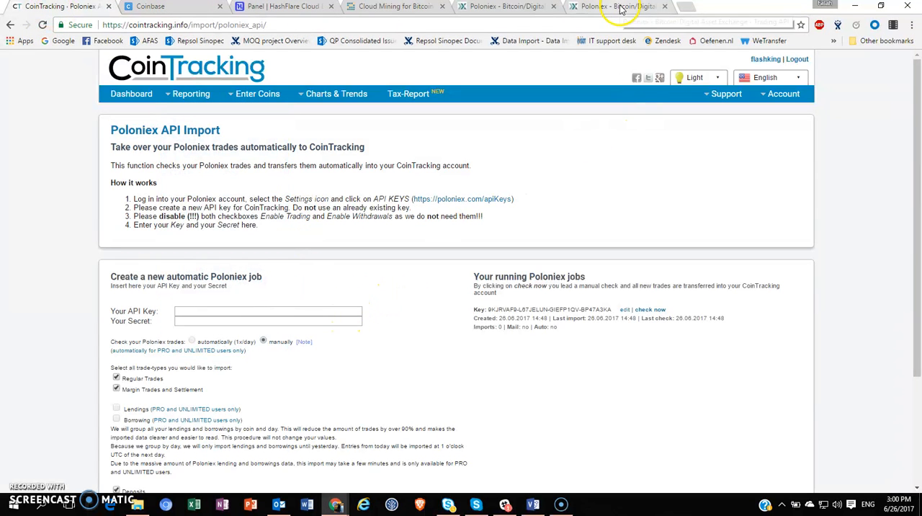
click(616, 5)
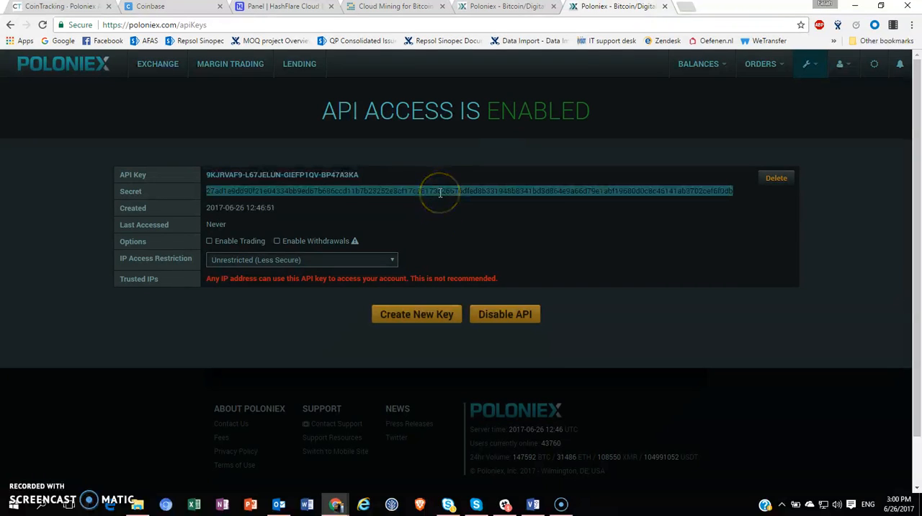
click(50, 8)
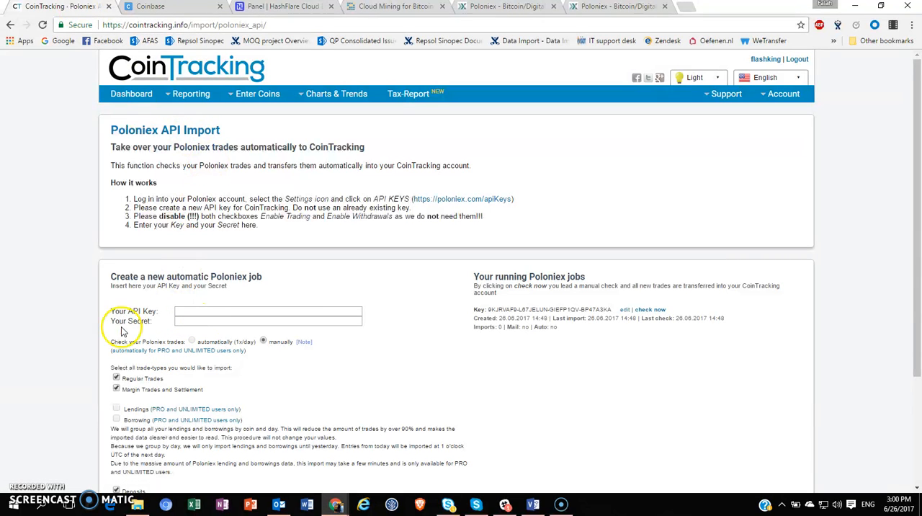
- Reread CoinTracking's How it works steps and switch to the older Poloniex API tab
scroll(down, 3)
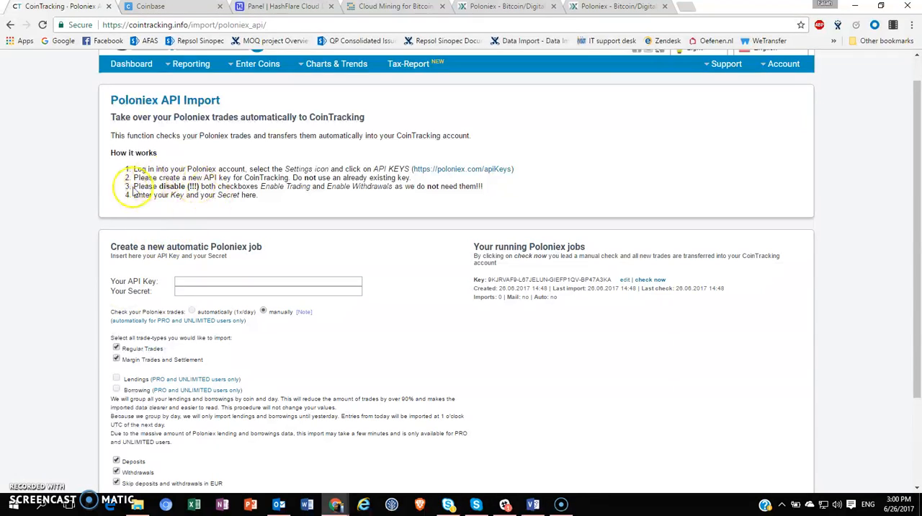
mouse_move(245, 186)
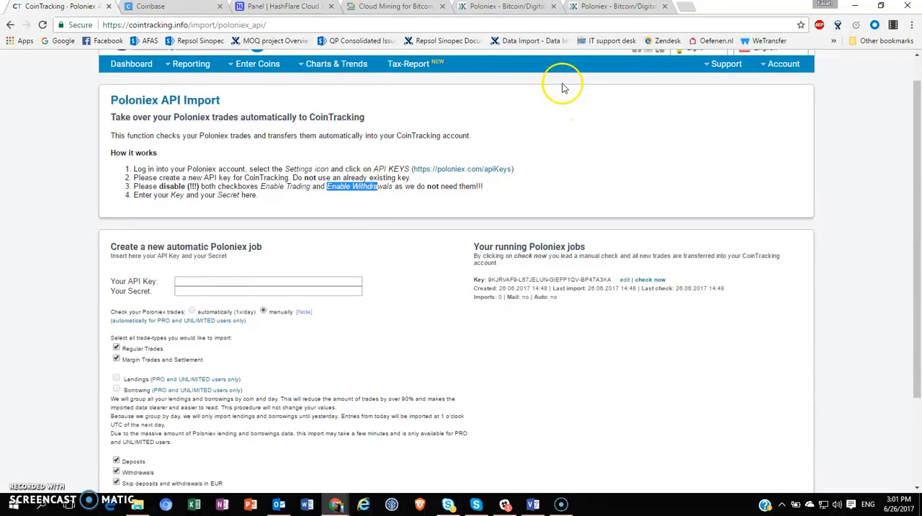
click(609, 8)
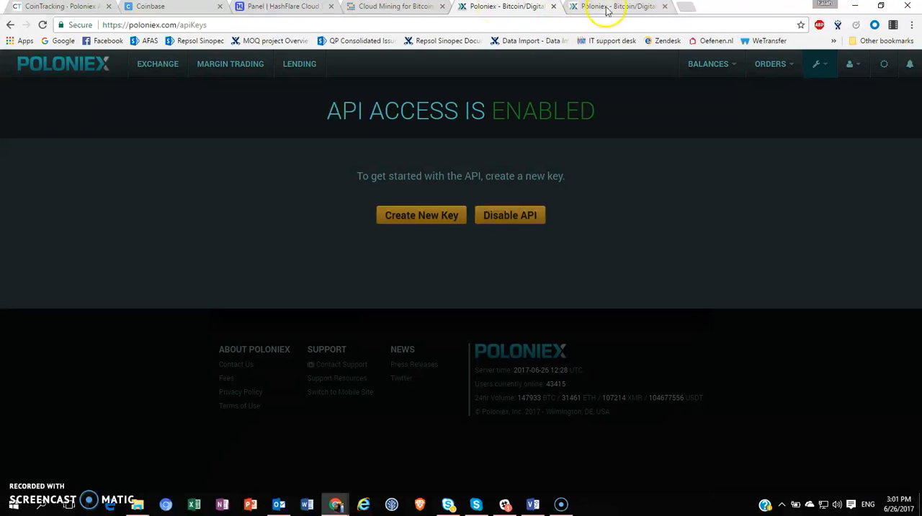
- Confirm the new key has Enable Trading and Enable Withdrawals unchecked, then return to CoinTracking
click(420, 214)
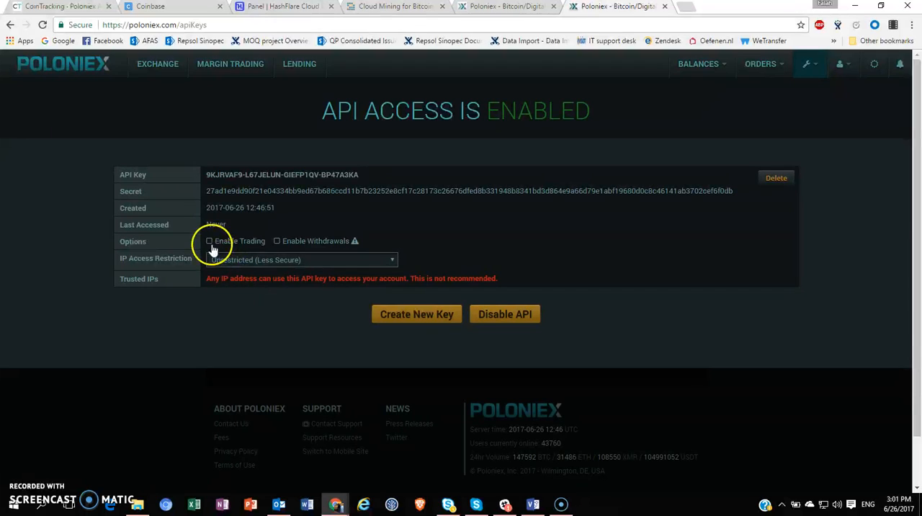
mouse_move(270, 322)
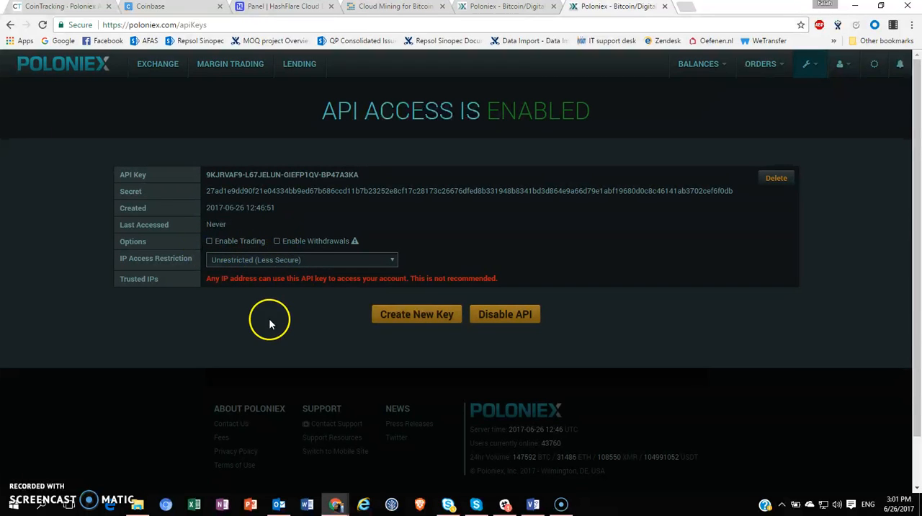
mouse_move(359, 225)
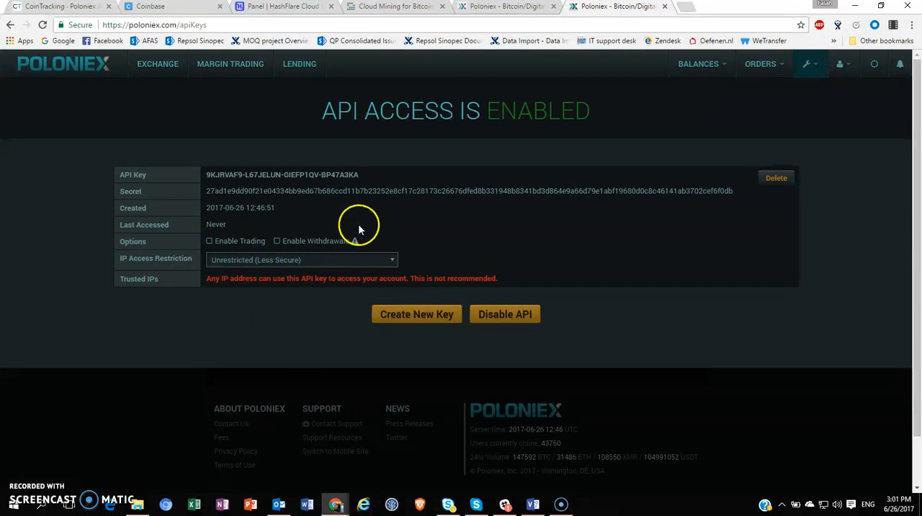
mouse_move(322, 63)
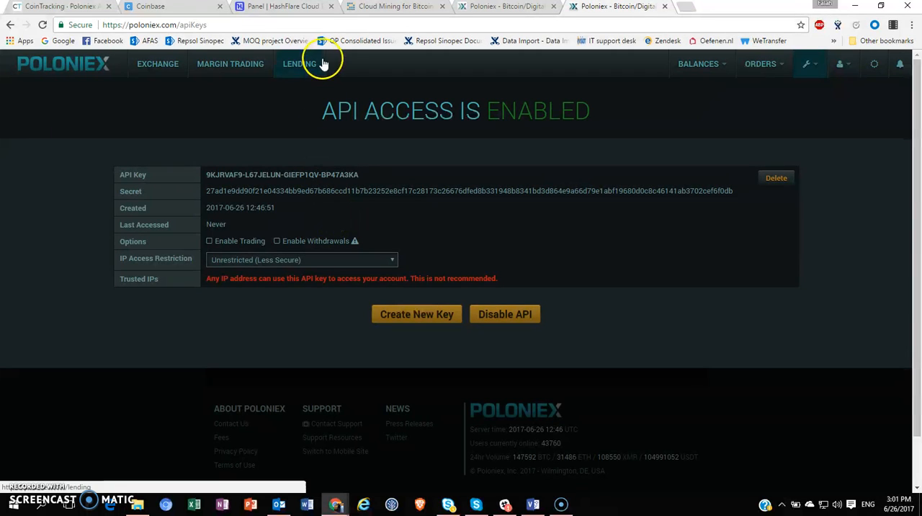
click(58, 9)
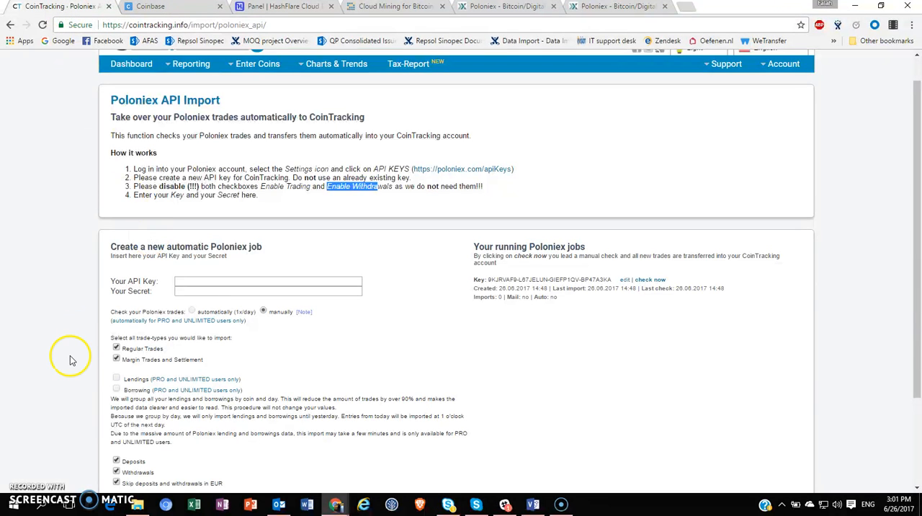
- Open the CoinTracking dashboard showing 399,20 € across 20 trades and 9 coins
scroll(down, 3)
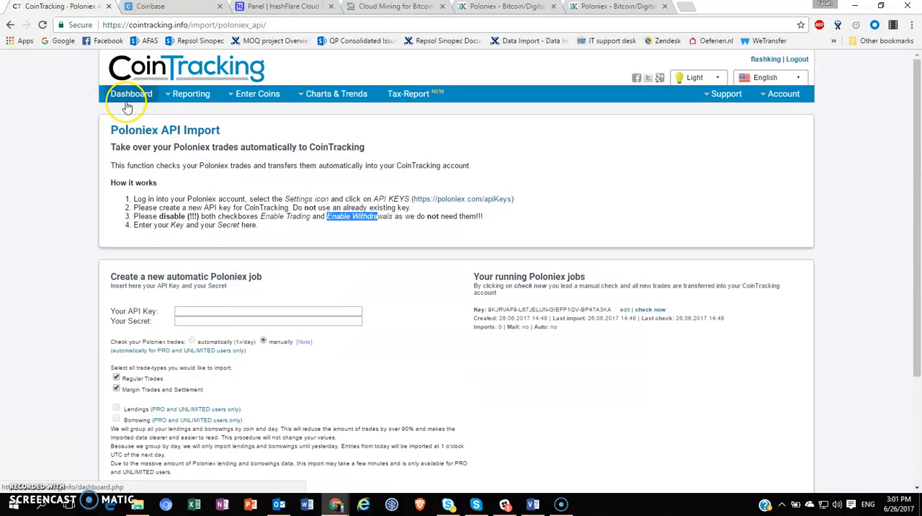
click(129, 94)
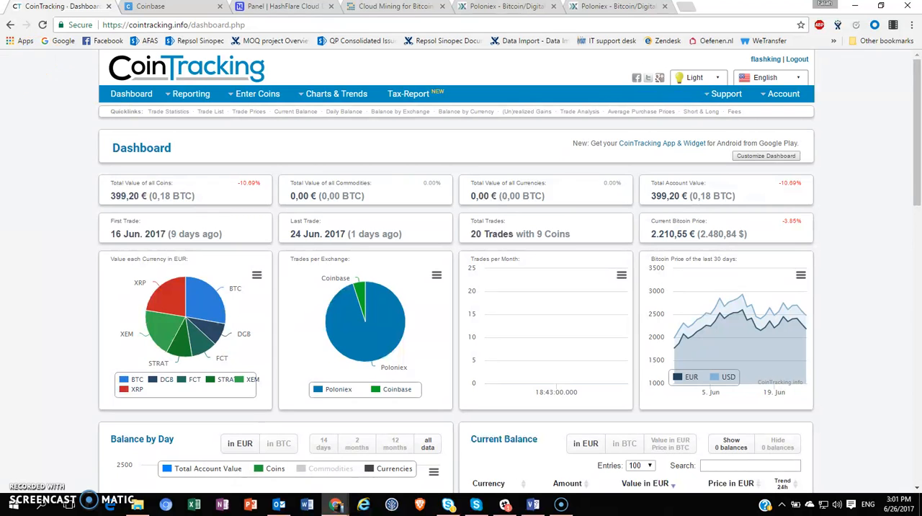
scroll(down, 3)
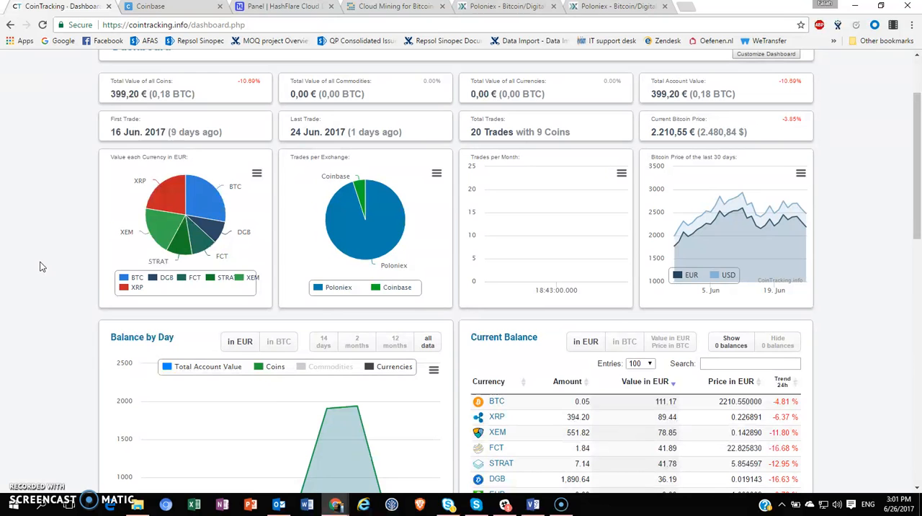
scroll(down, 3)
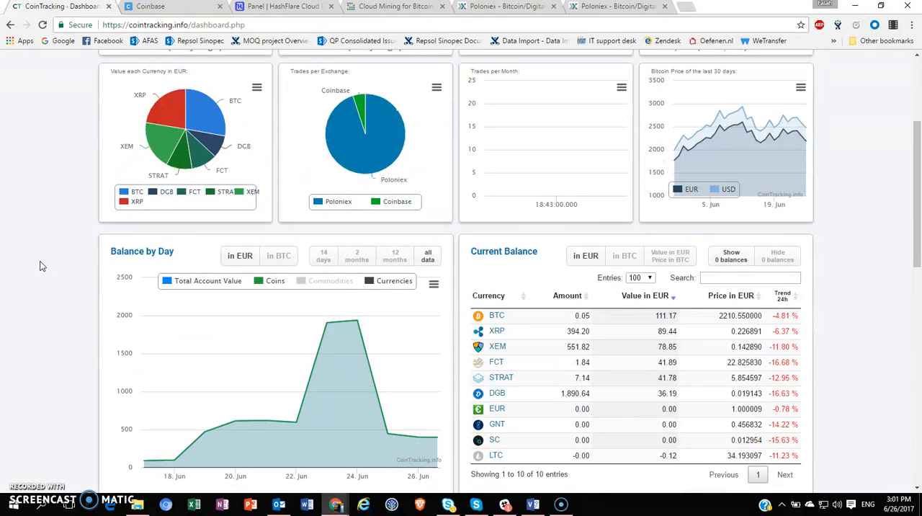
scroll(down, 3)
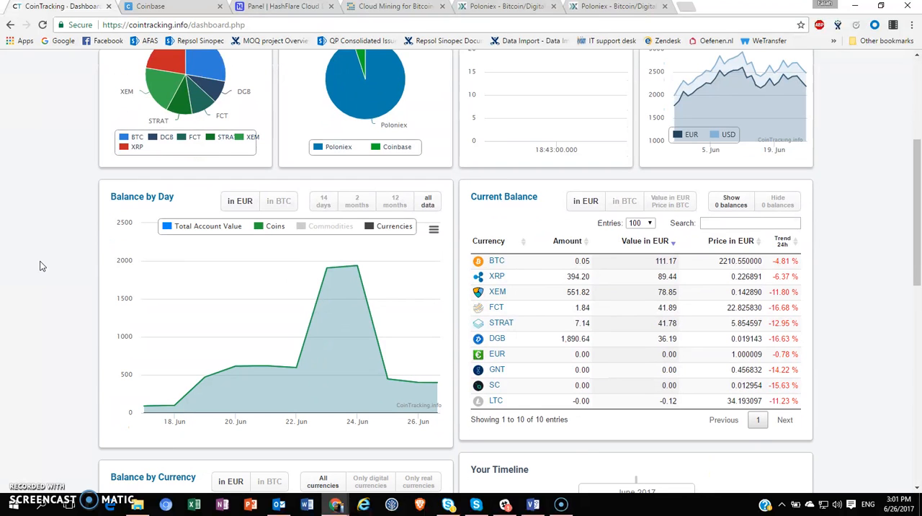
mouse_move(44, 261)
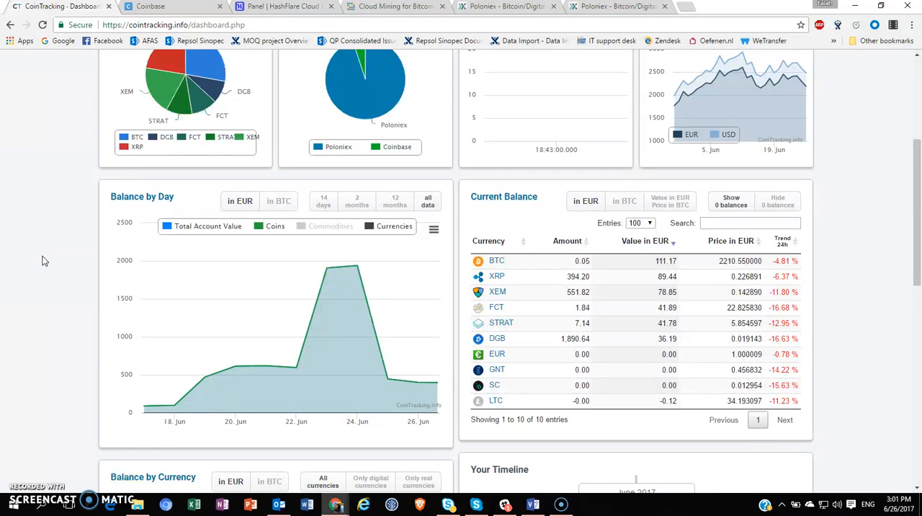
scroll(down, 3)
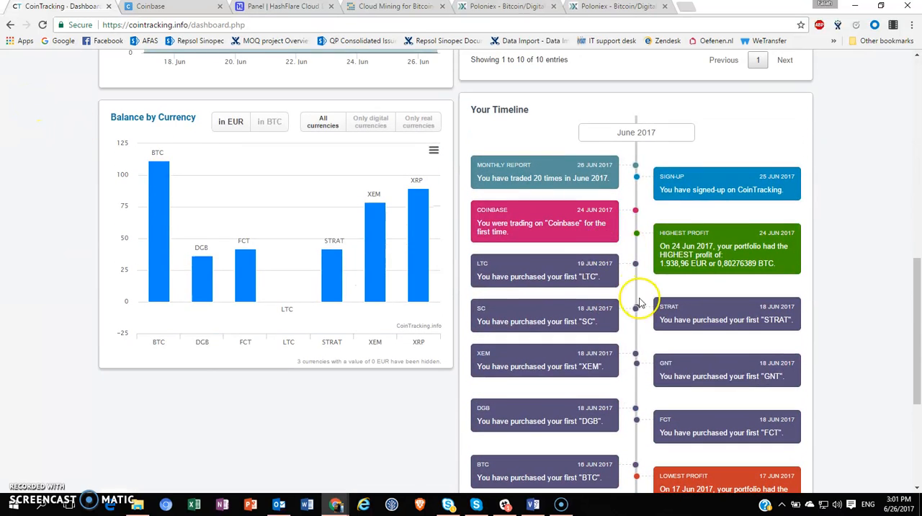
scroll(down, 3)
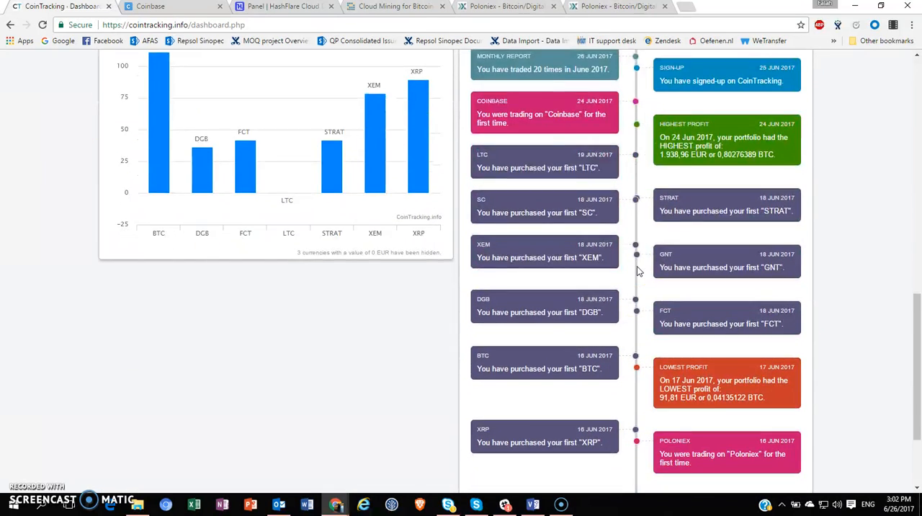
scroll(down, 3)
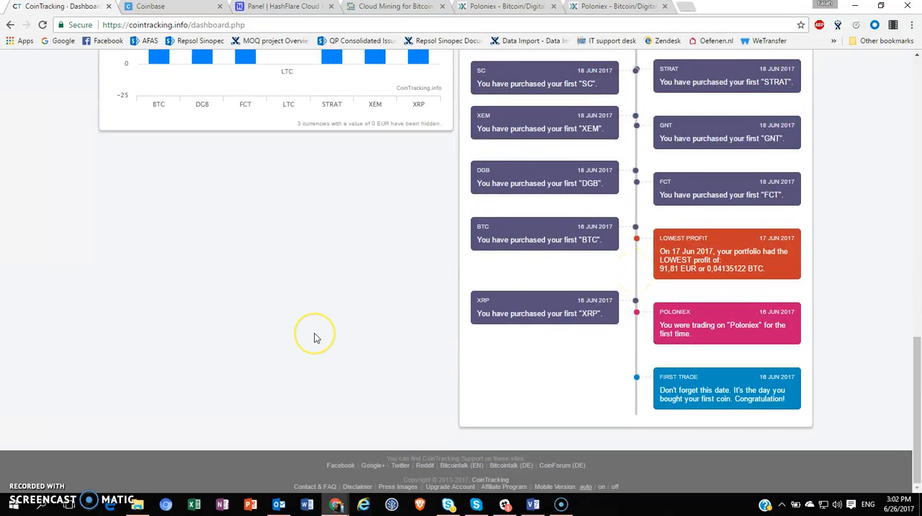
mouse_move(316, 338)
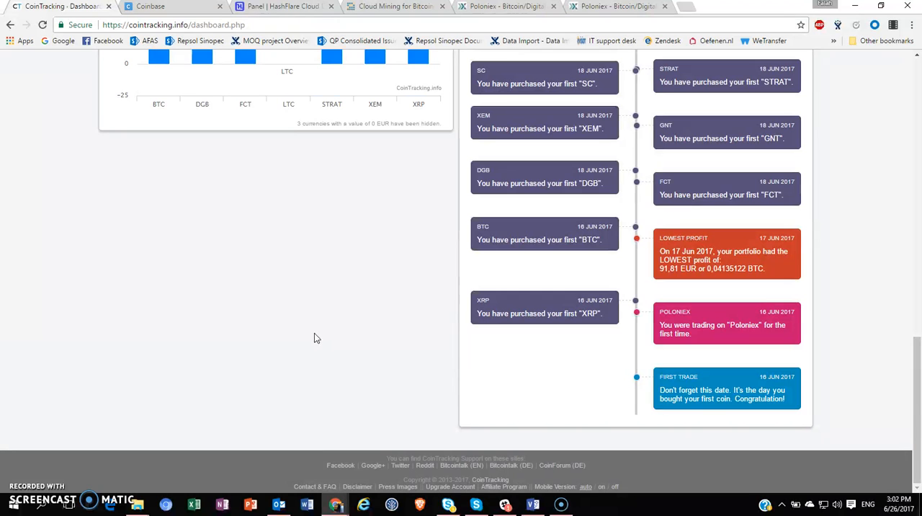
scroll(up, 3)
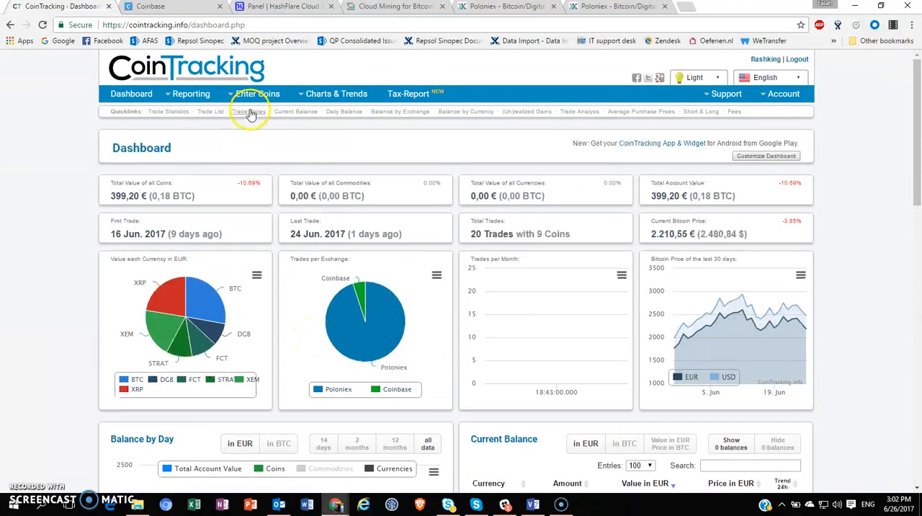
click(258, 94)
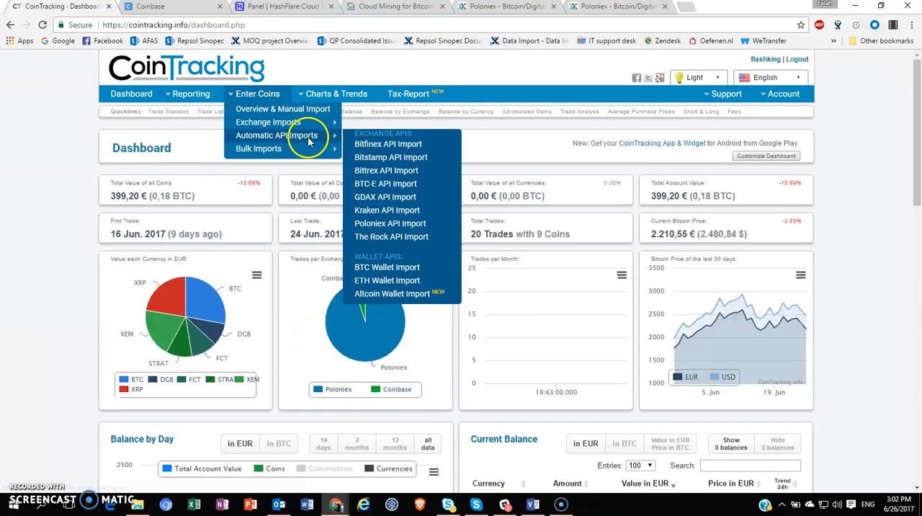
mouse_move(268, 122)
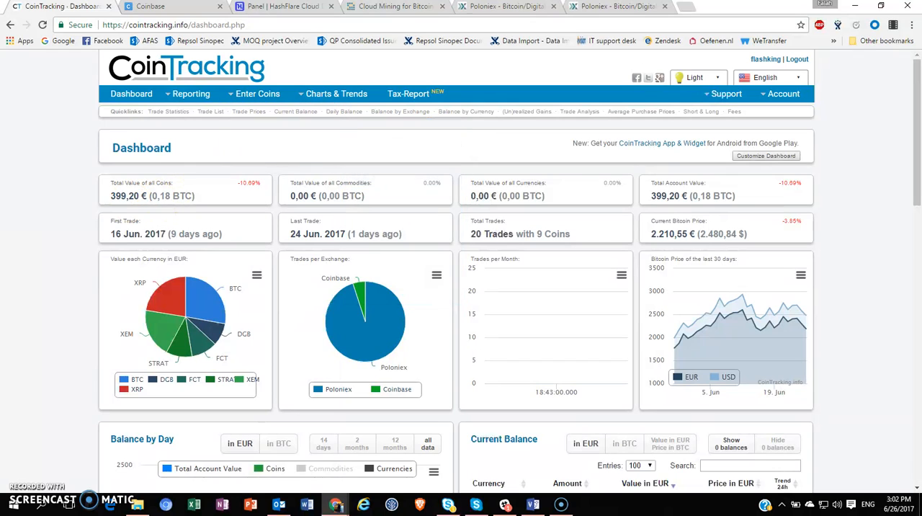
mouse_move(30, 240)
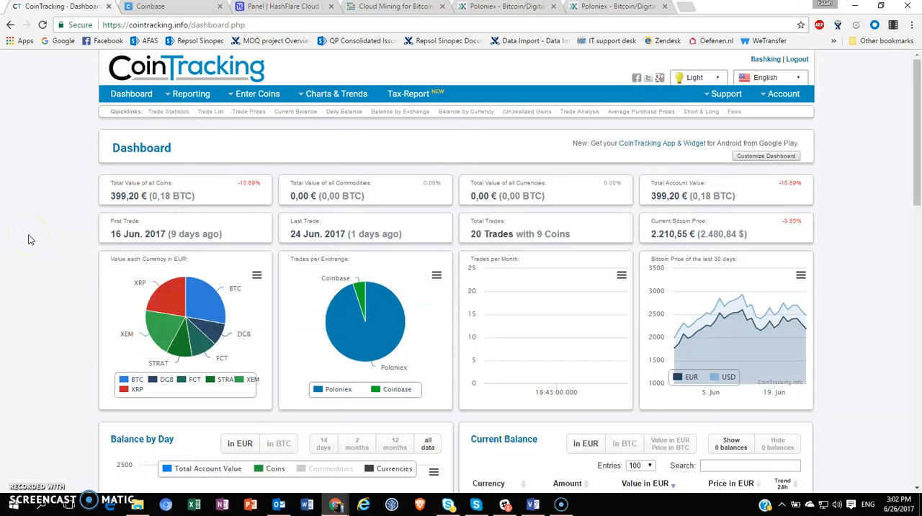